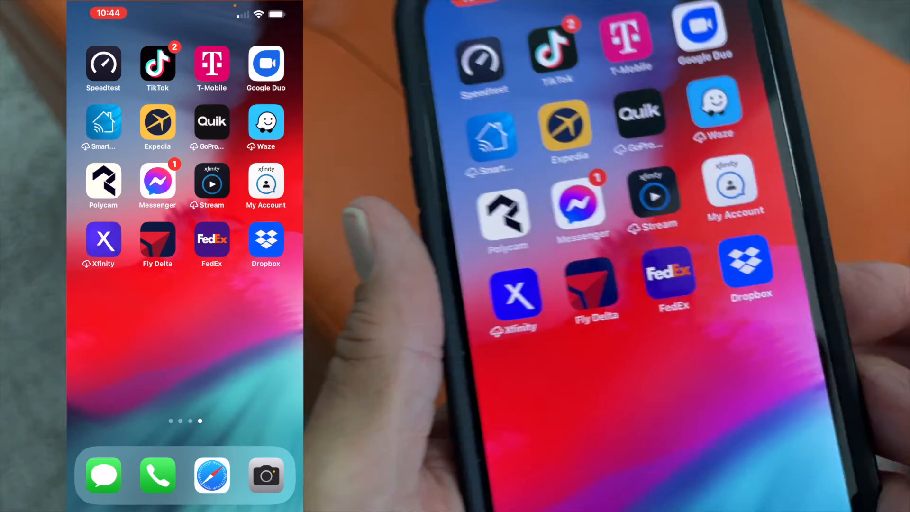
Step: Launch the Dropbox app to reach its create-file options
click(266, 239)
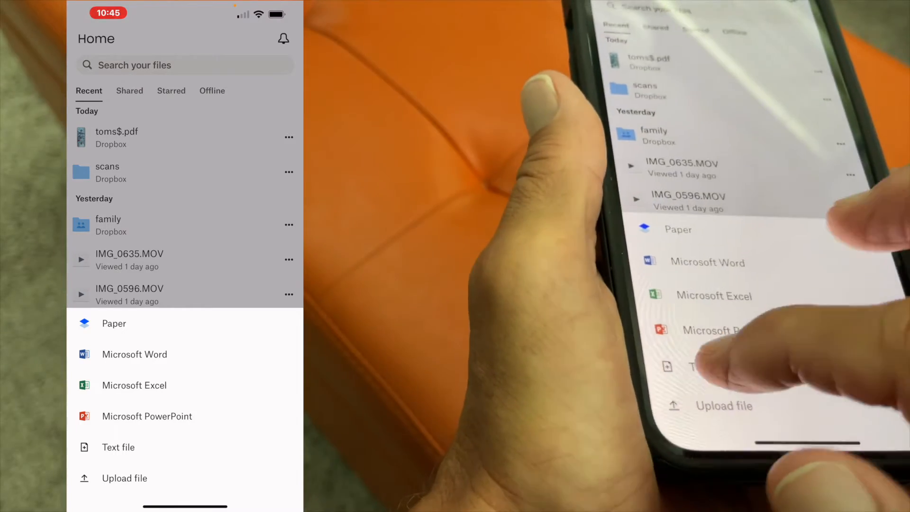
Step: Create a text file dictating 'Peter Piper picked a peck of pickled peppers…' tongue twister
click(118, 447)
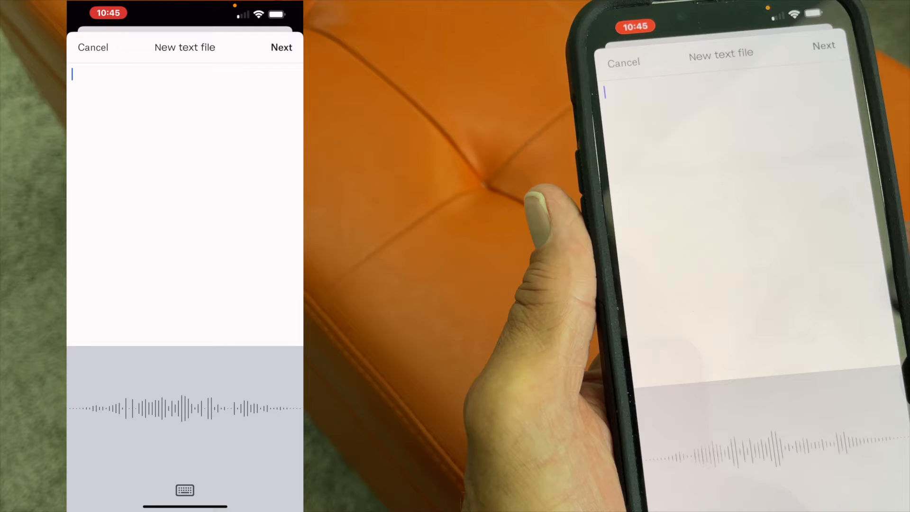
text(Piper picked a peck of pickled peppers)
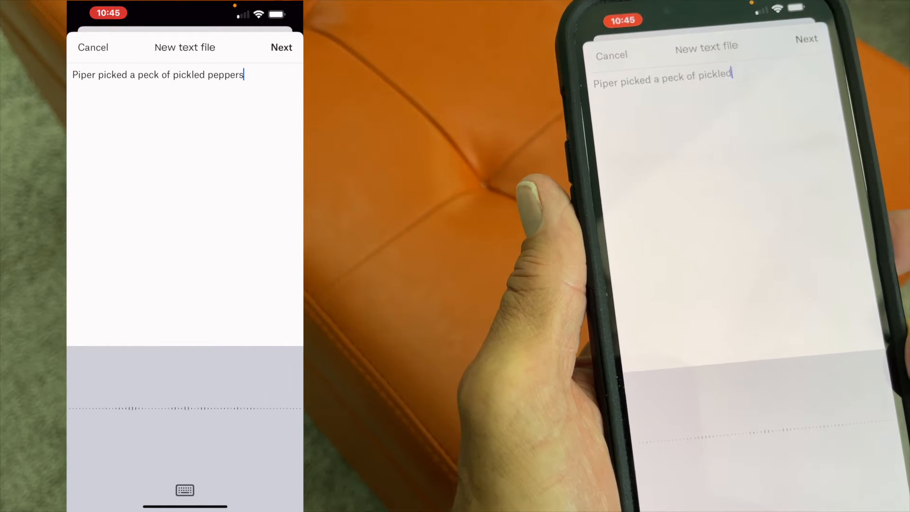
text(how many pickled peppers did)
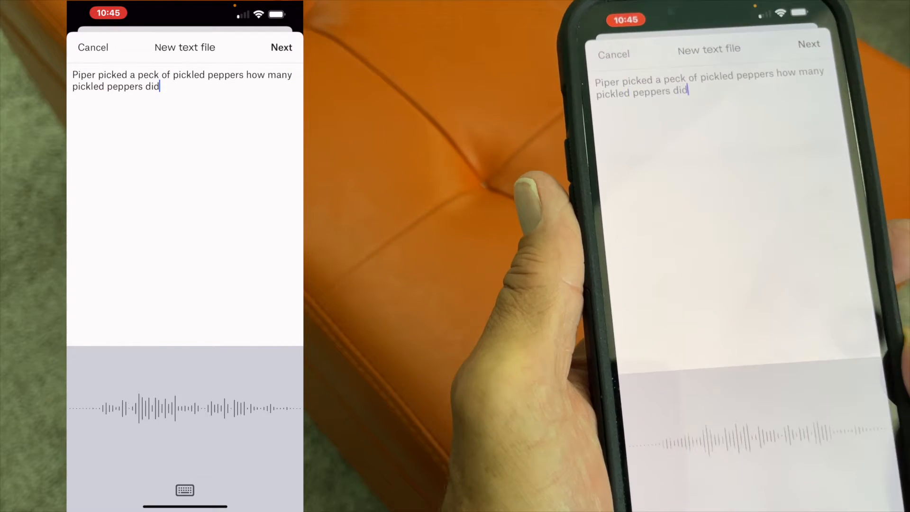
text(peter piper pick)
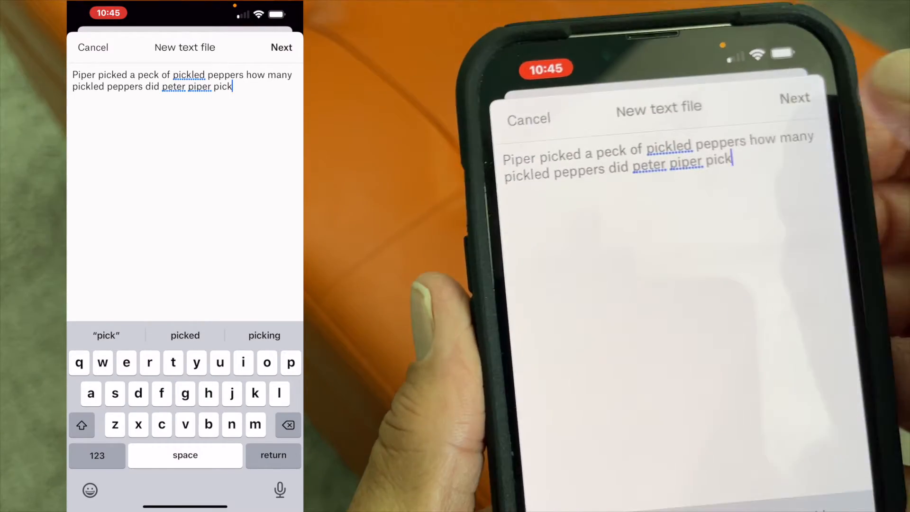
Step: Name the new text file 'Peter piper.txt' and save it to Dropbox
click(281, 47)
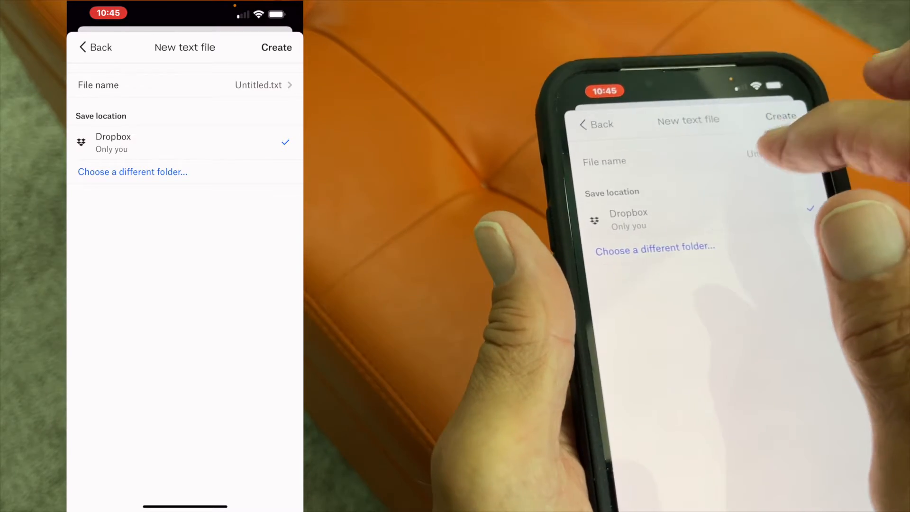
click(259, 85)
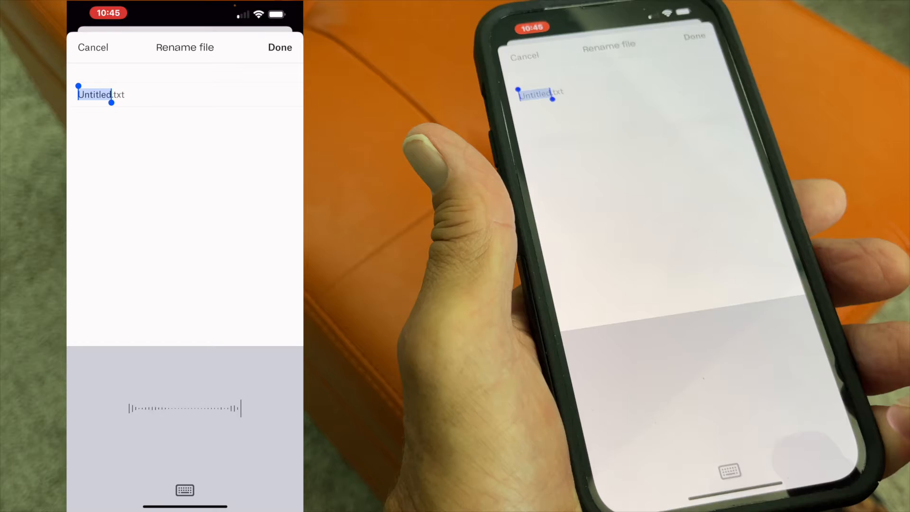
text(Peter piper)
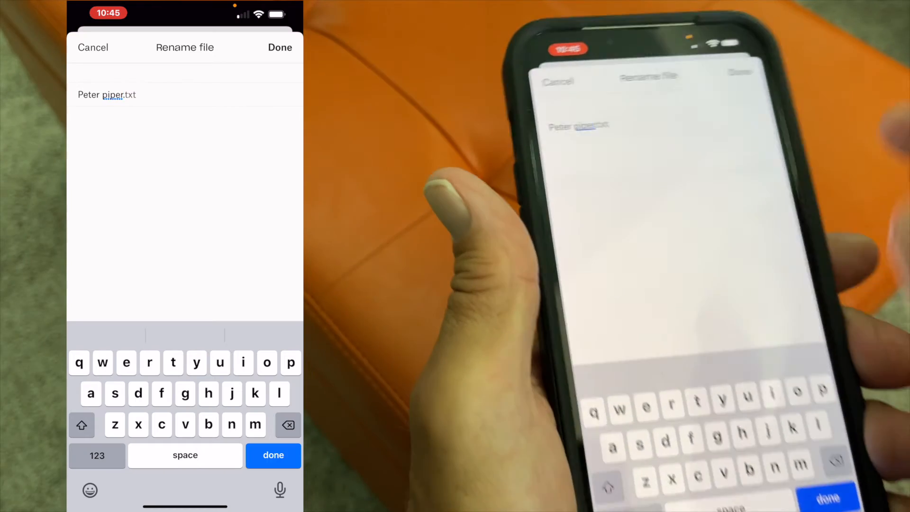
click(280, 48)
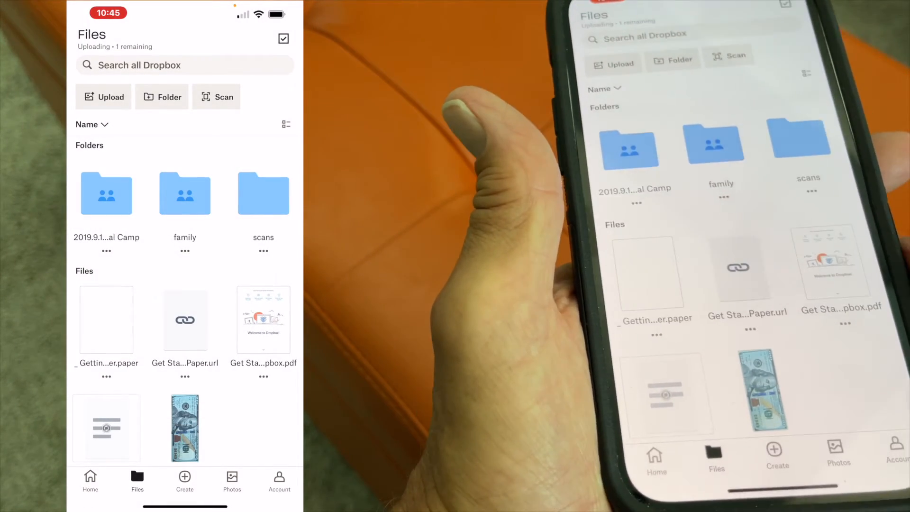
Step: Scroll the Files list and open Peter piper.txt to view the tongue twister
scroll(down, 3)
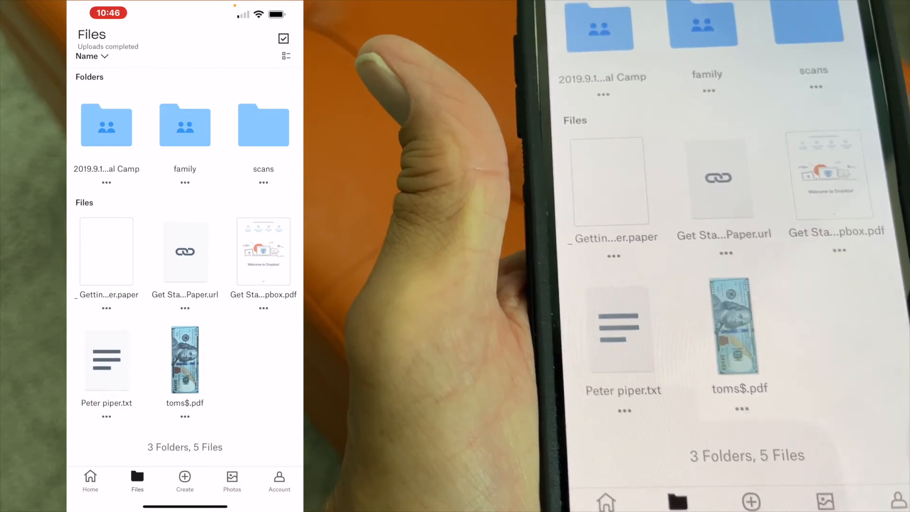
click(106, 362)
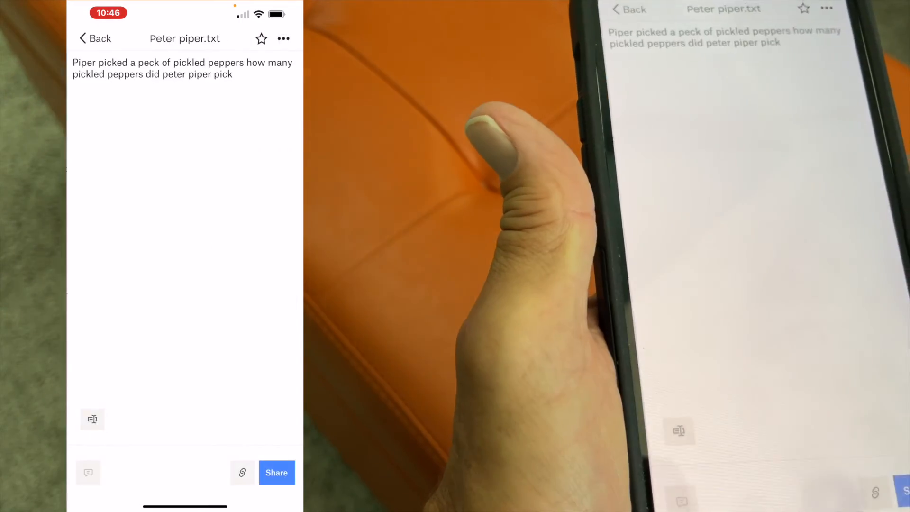